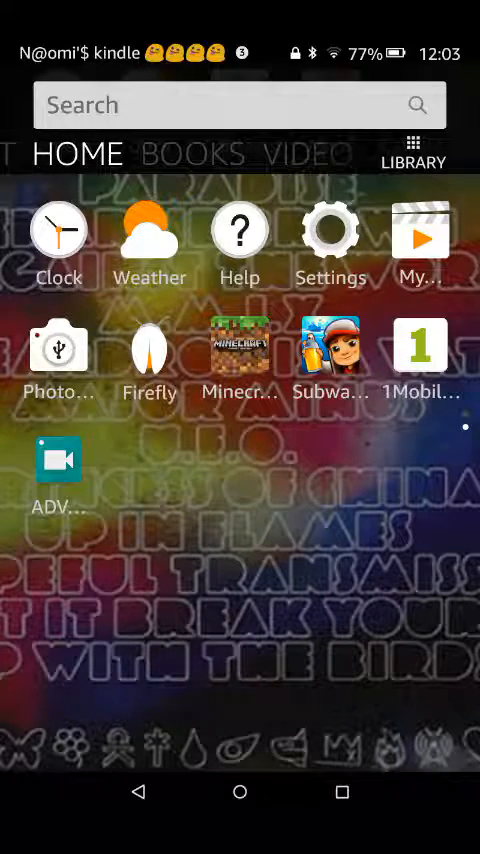
- Launch 1Mobile Market and search for "adv screen recorder"
scroll(left, 3)
text(adv screen recorder)
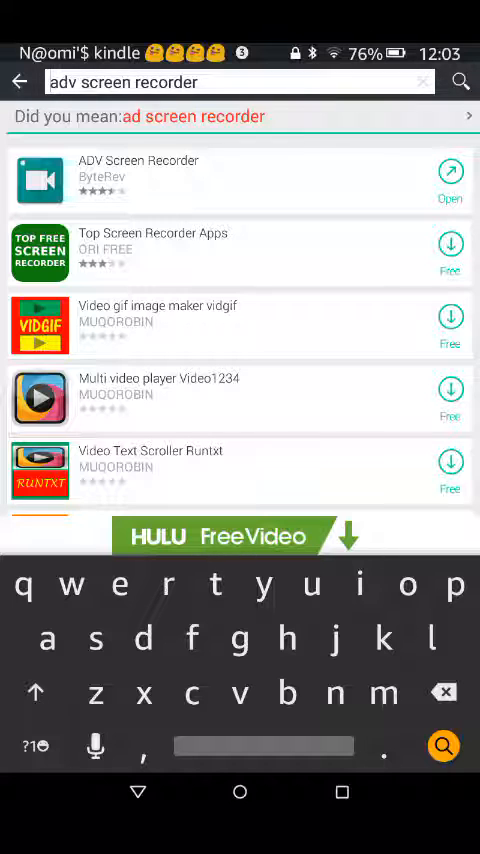
- Open the ADV Screen Recorder by ByteRev listing from the top of the results
click(138, 178)
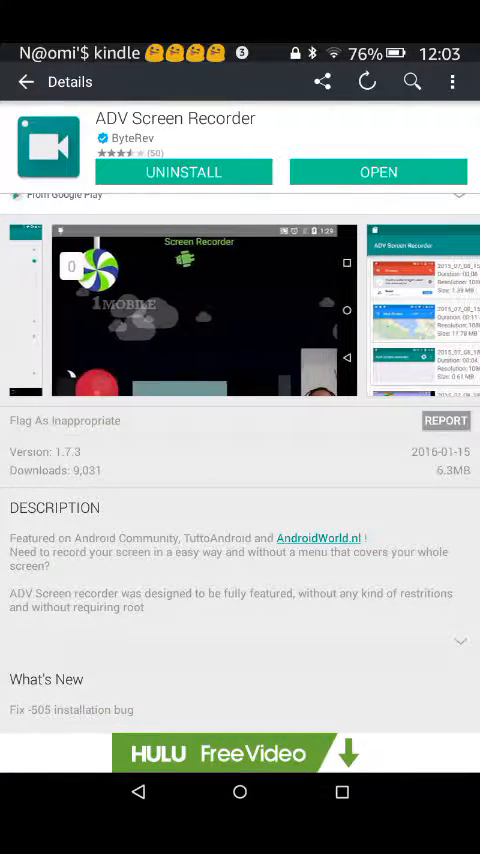
- Browse the app's screenshot gallery, then return to the first home page showing the ADV icon
scroll(left, 3)
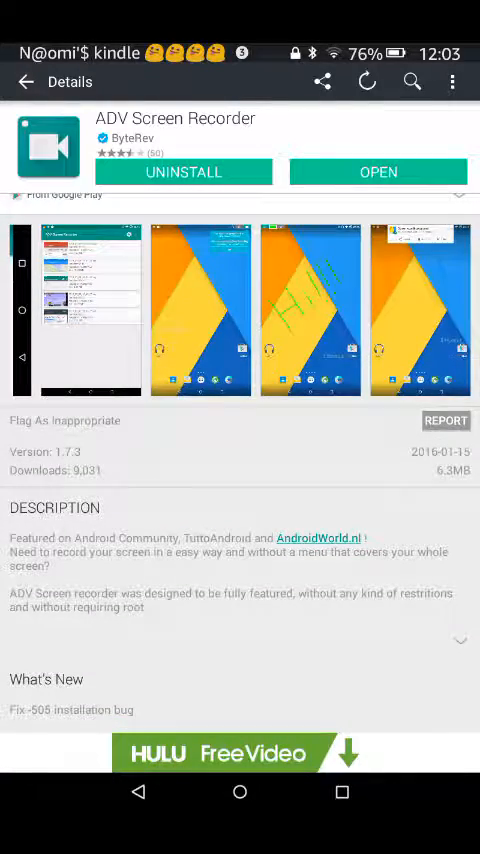
scroll(left, 3)
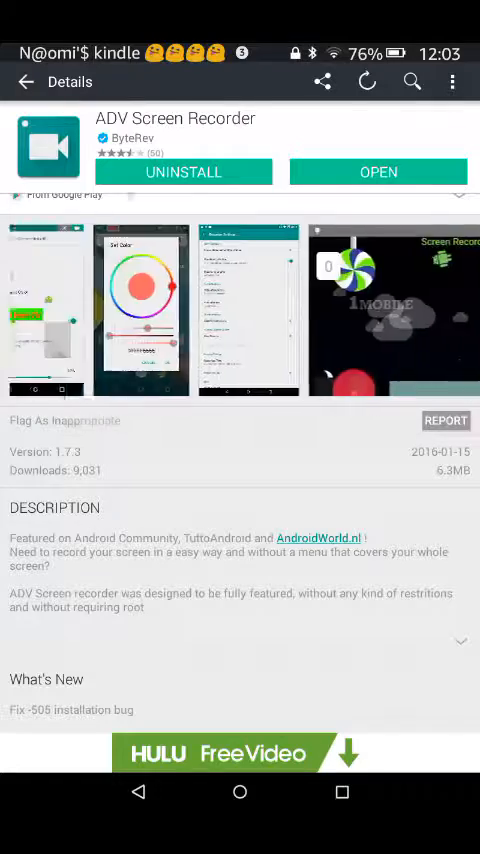
scroll(left, 3)
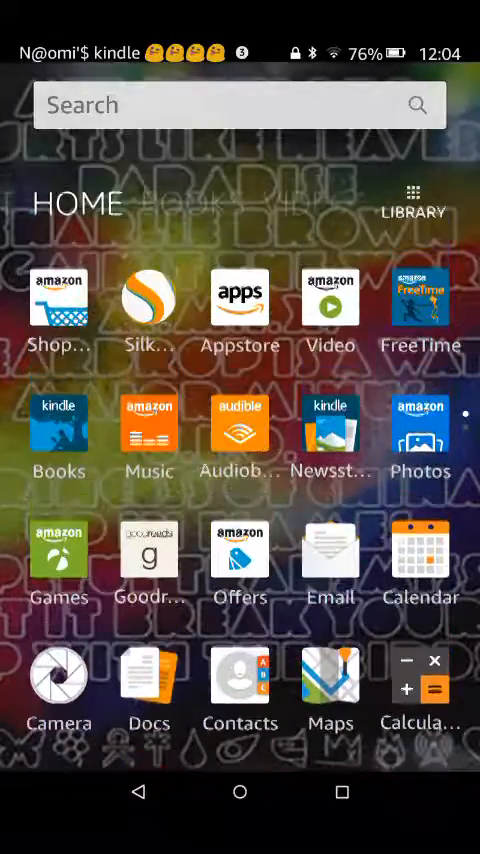
scroll(left, 3)
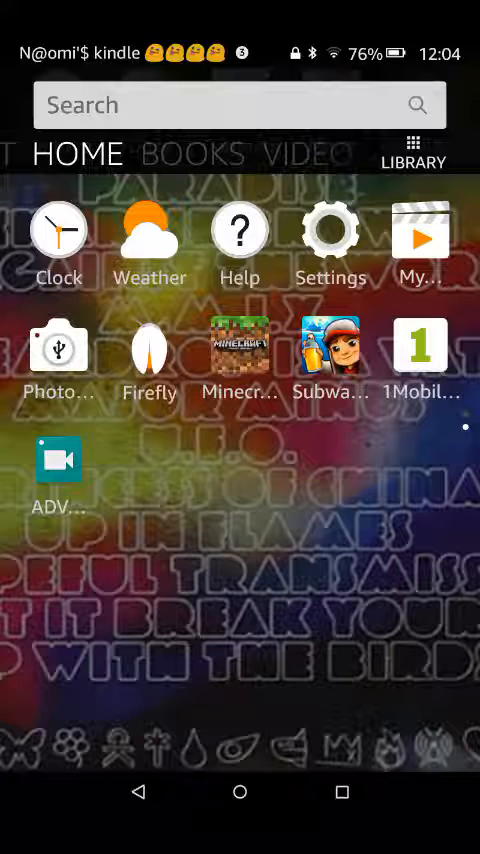